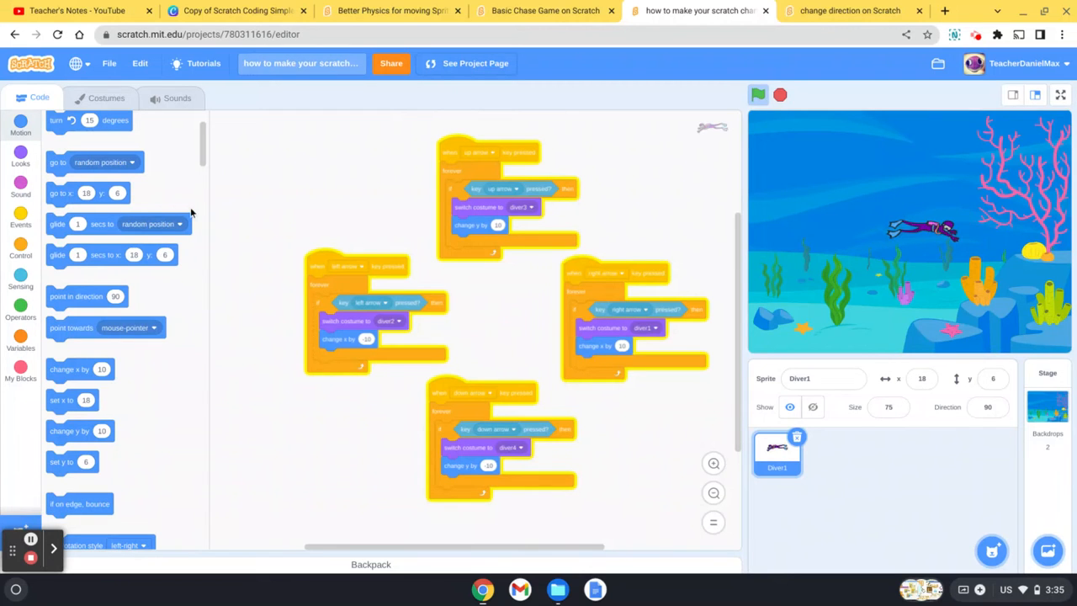
- Switch to the 'change direction' project and return from the sprite library to the editor
click(848, 10)
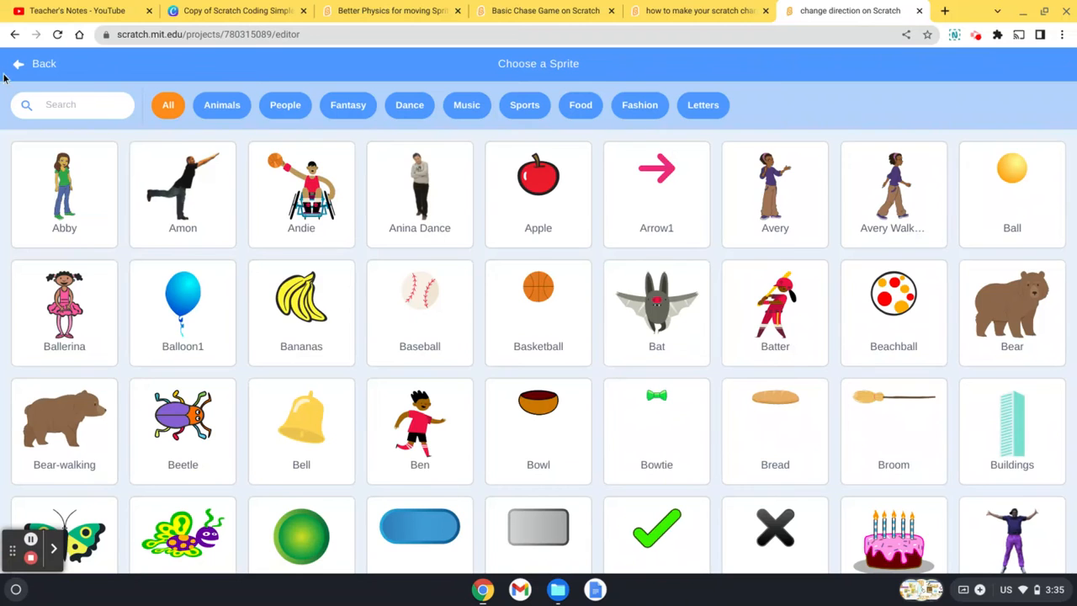
click(26, 64)
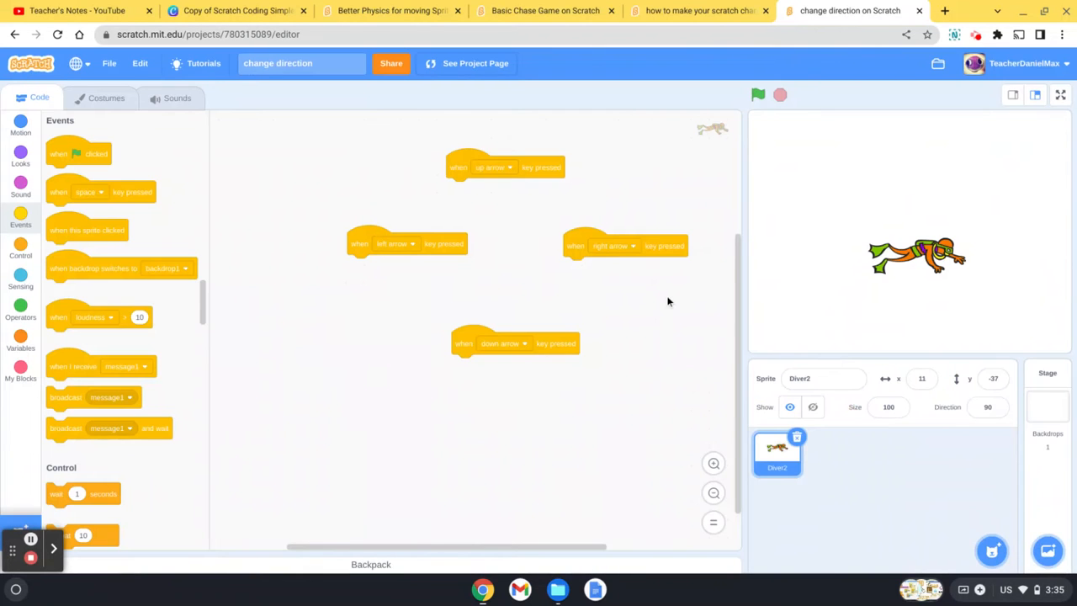
mouse_move(663, 229)
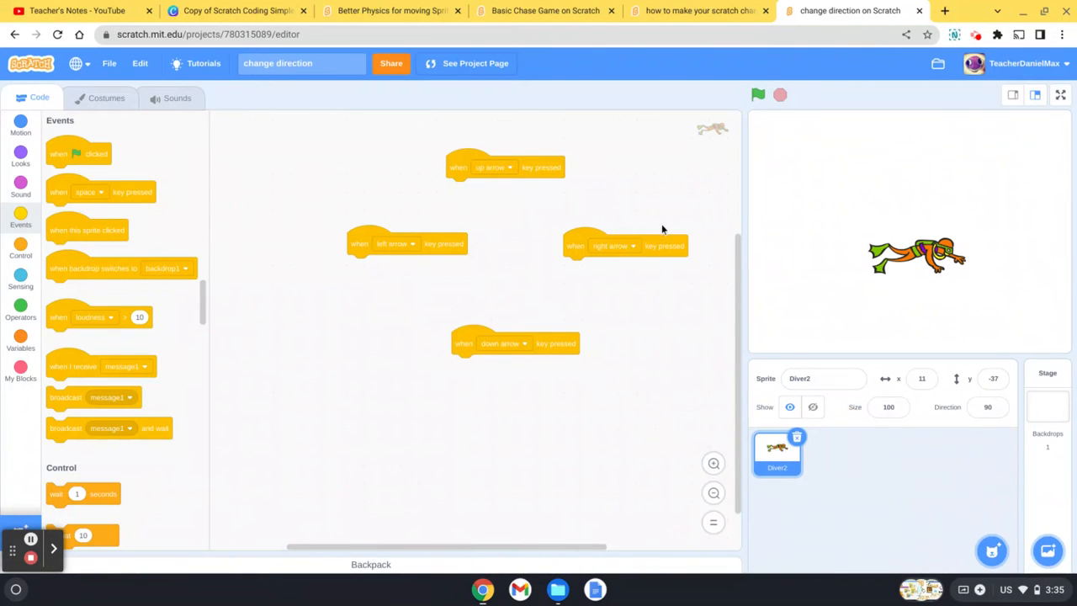
mouse_move(189, 150)
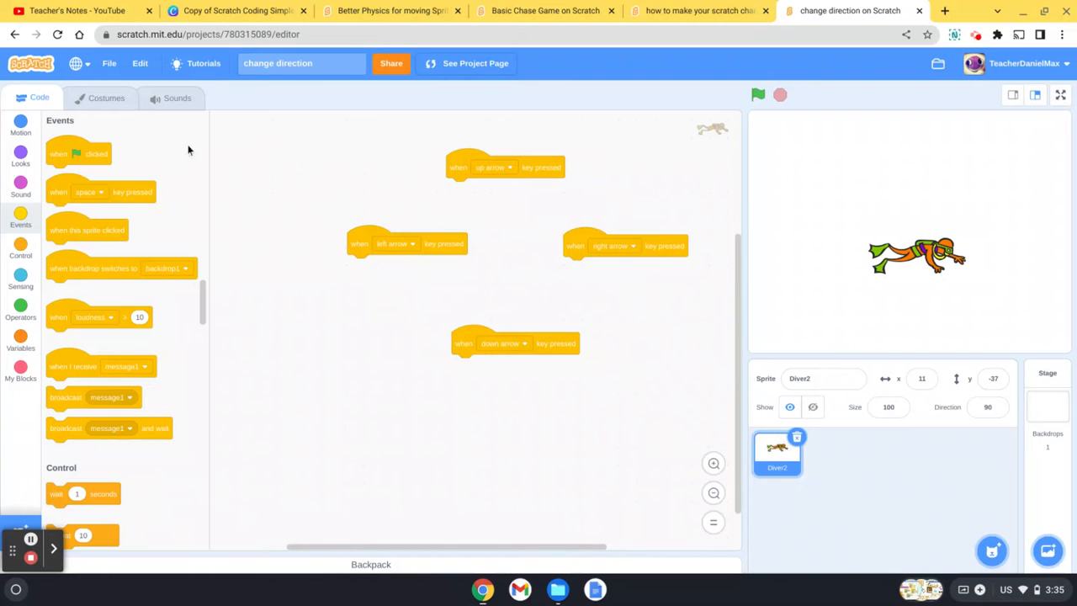
mouse_move(70, 88)
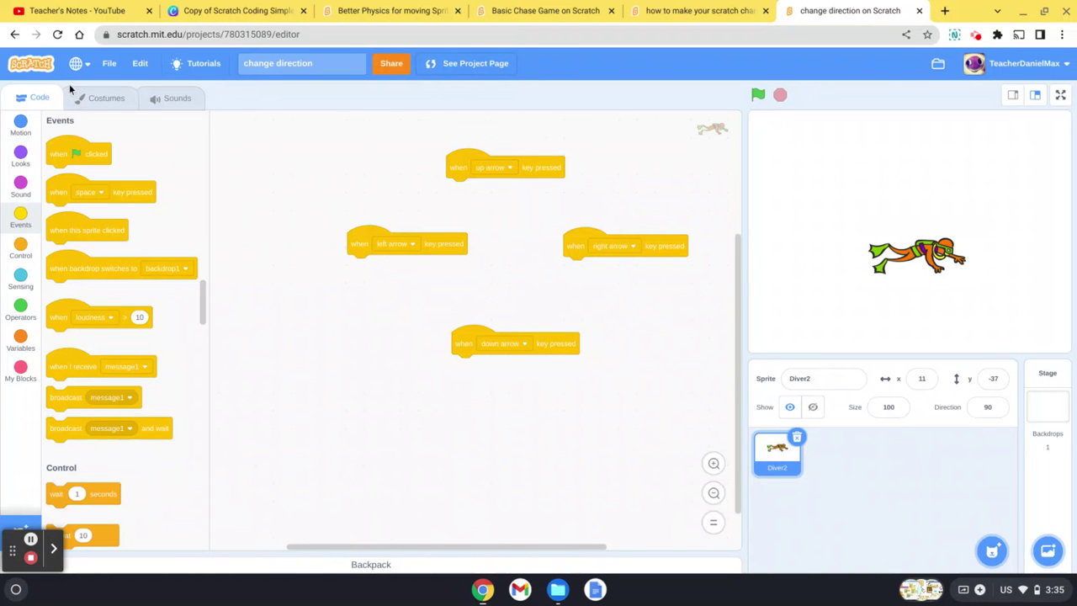
- Duplicate diver2 into a left-facing diver3 via horizontal flip, then duplicate diver3
click(101, 98)
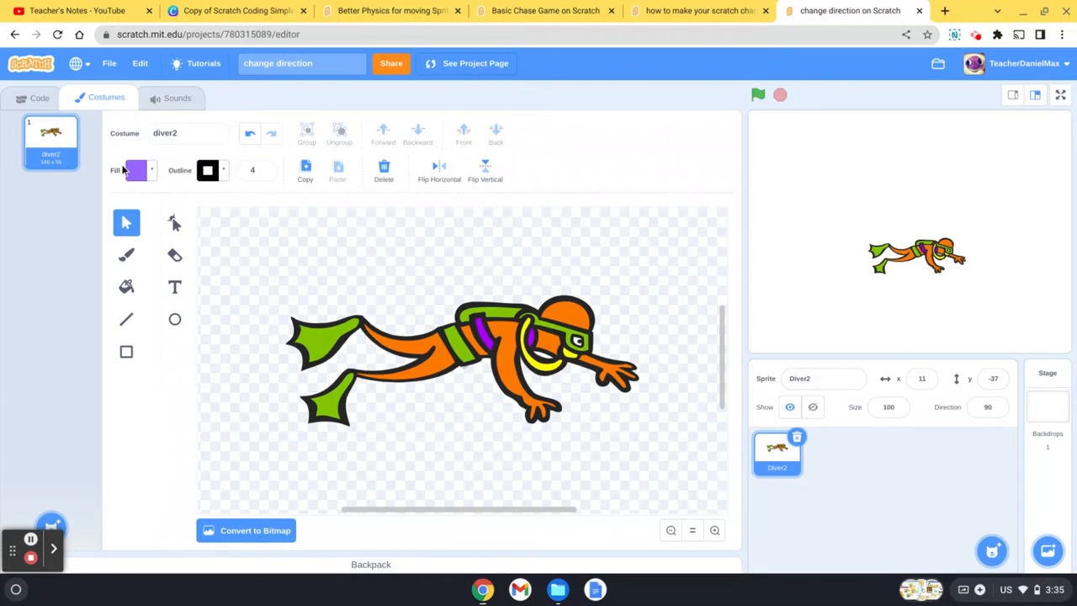
right_click(51, 138)
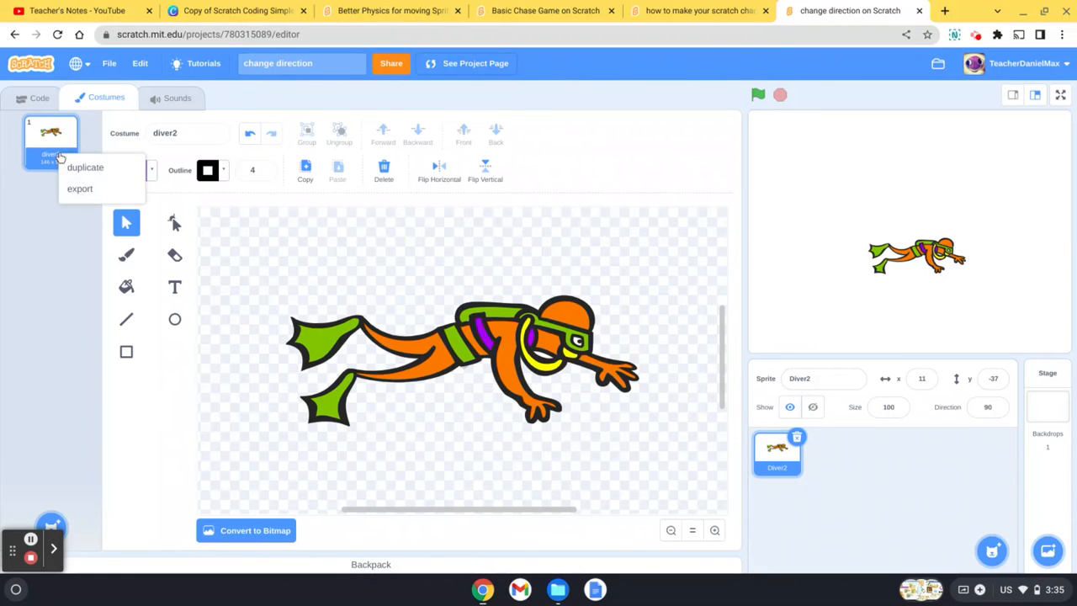
click(84, 167)
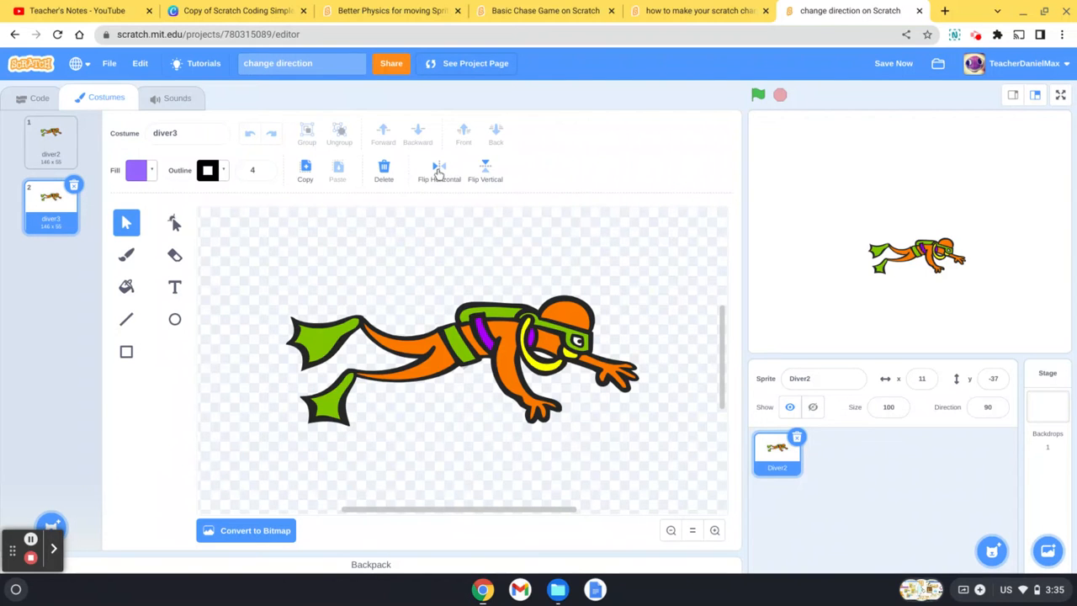
click(437, 168)
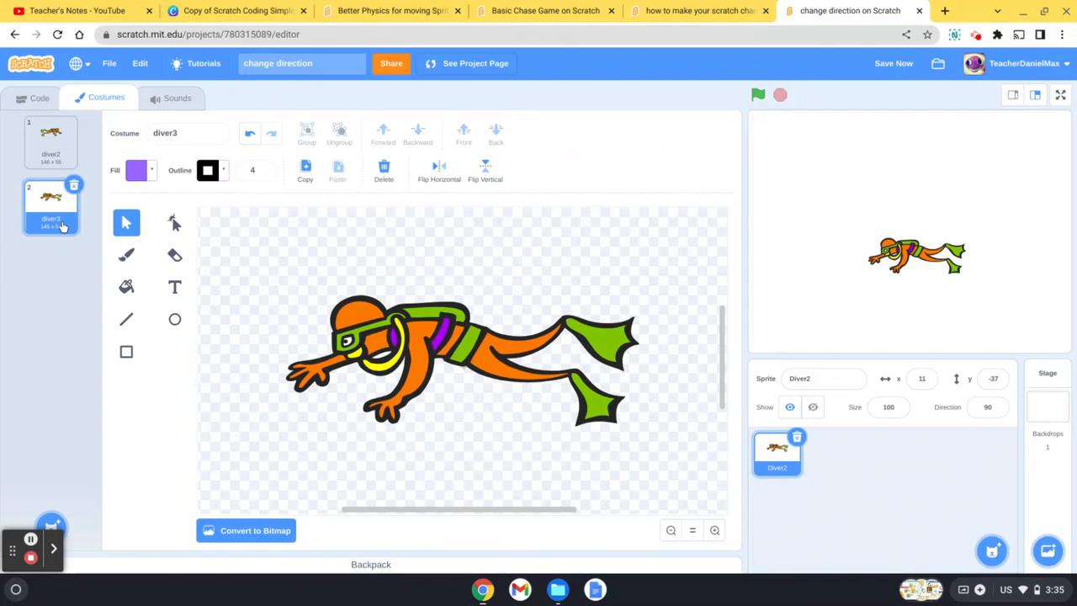
right_click(50, 202)
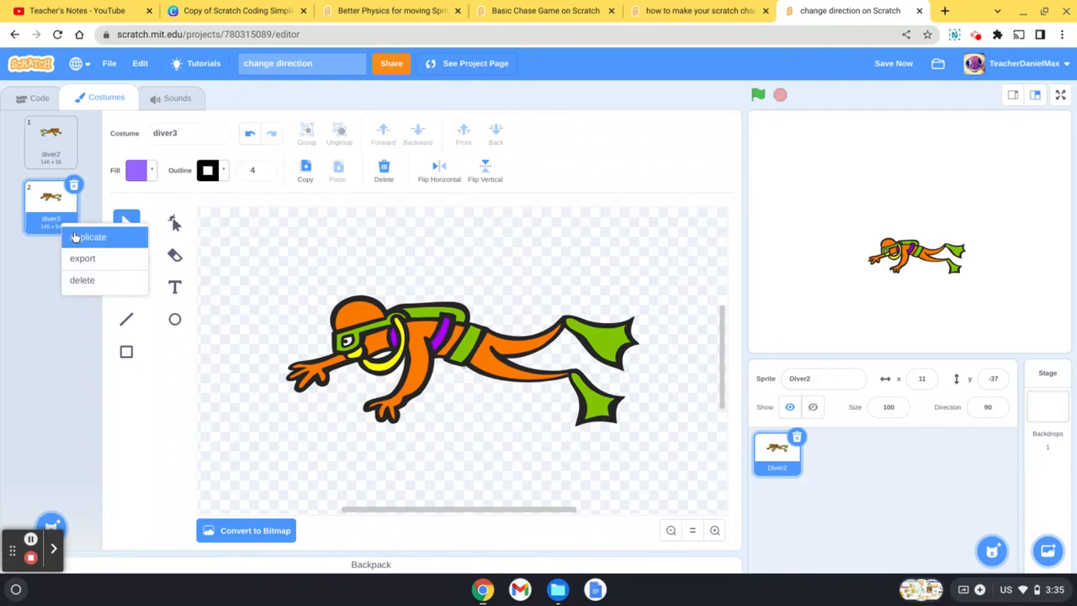
click(91, 236)
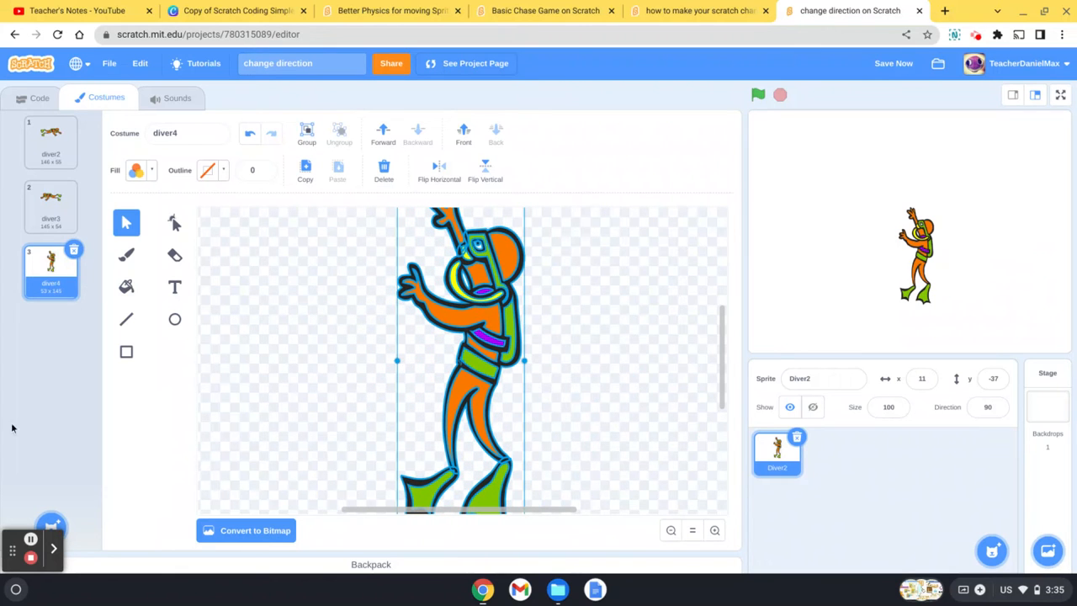
- Duplicate upright diver4 into a downward-facing diver5 via vertical flip and review the costumes
right_click(51, 269)
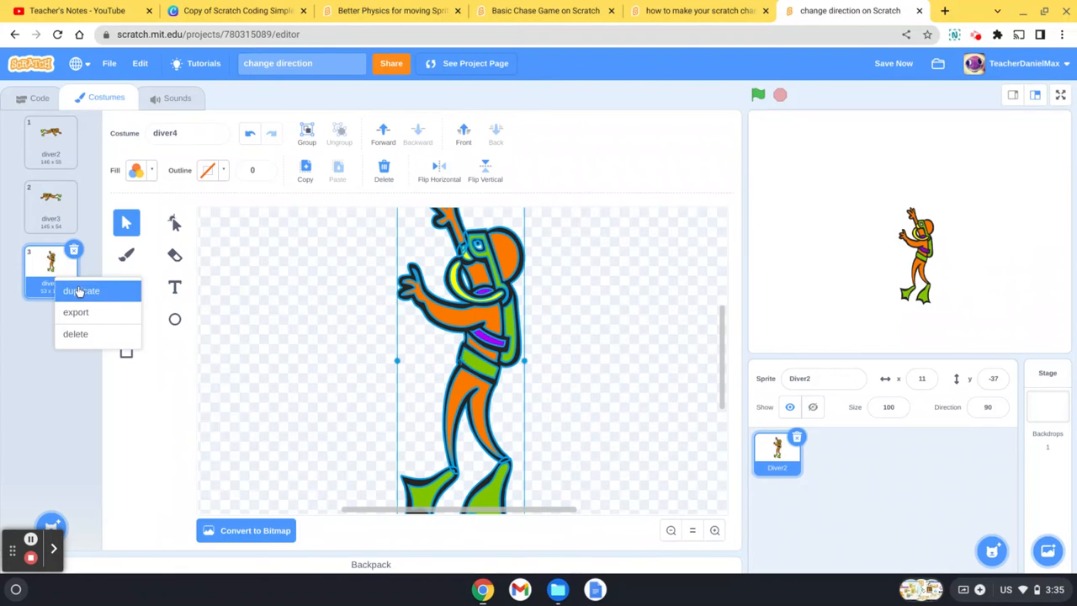
click(81, 289)
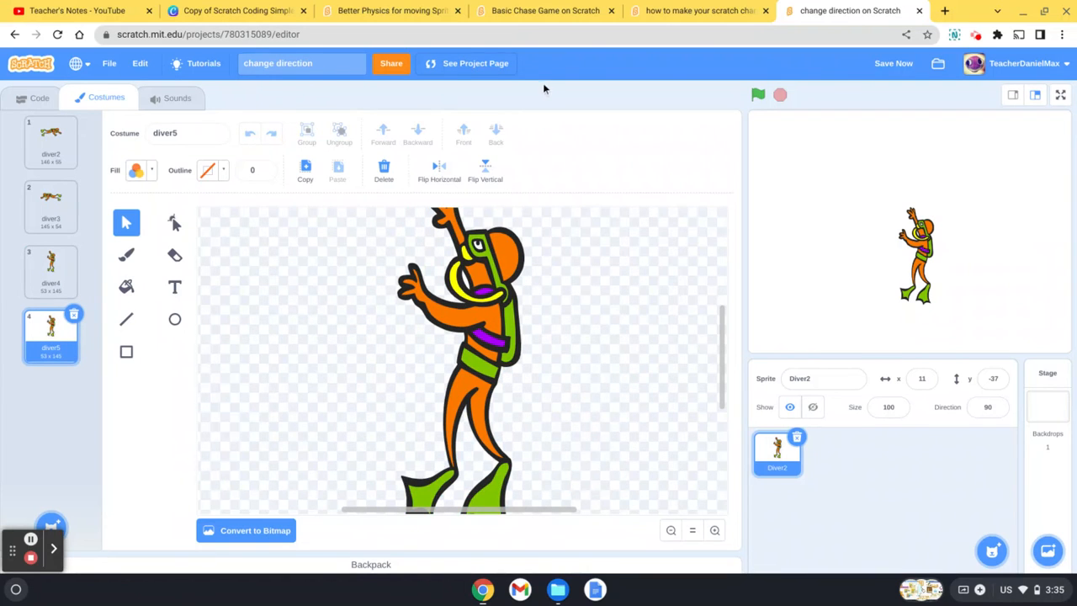
click(484, 166)
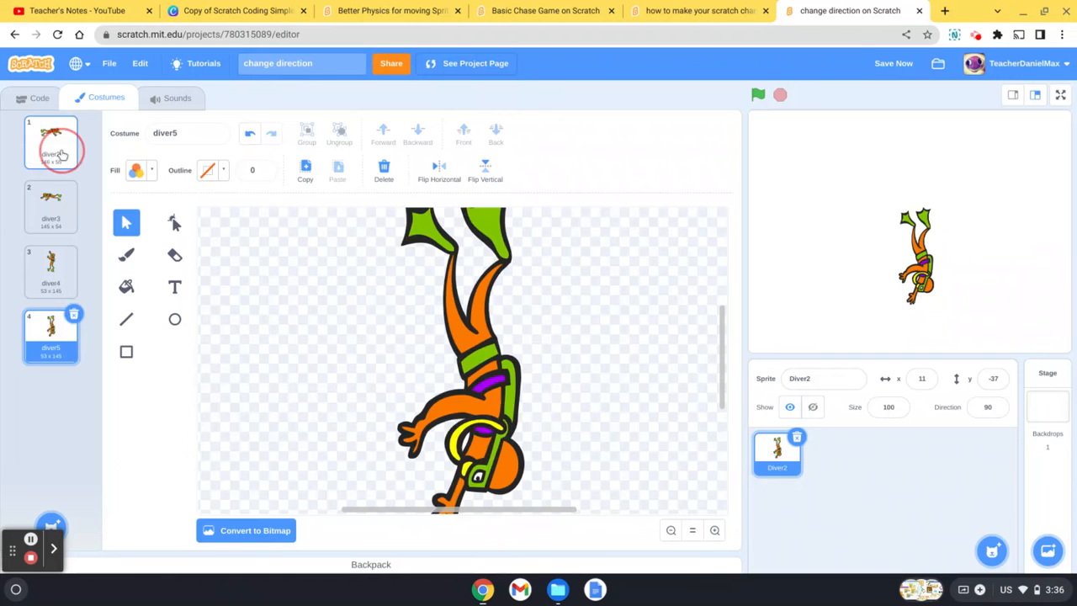
click(51, 206)
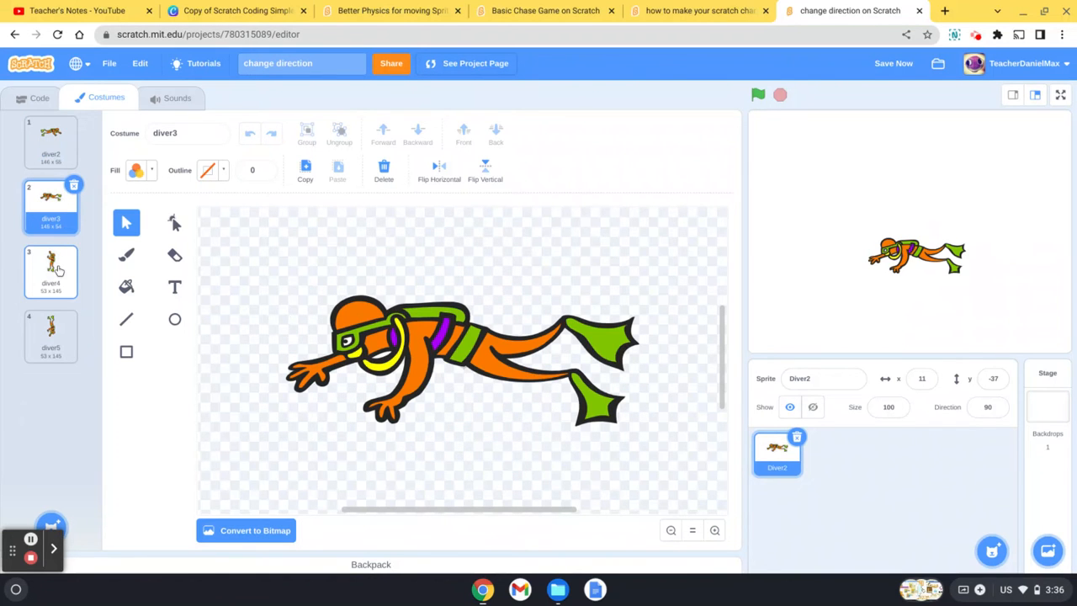
click(51, 337)
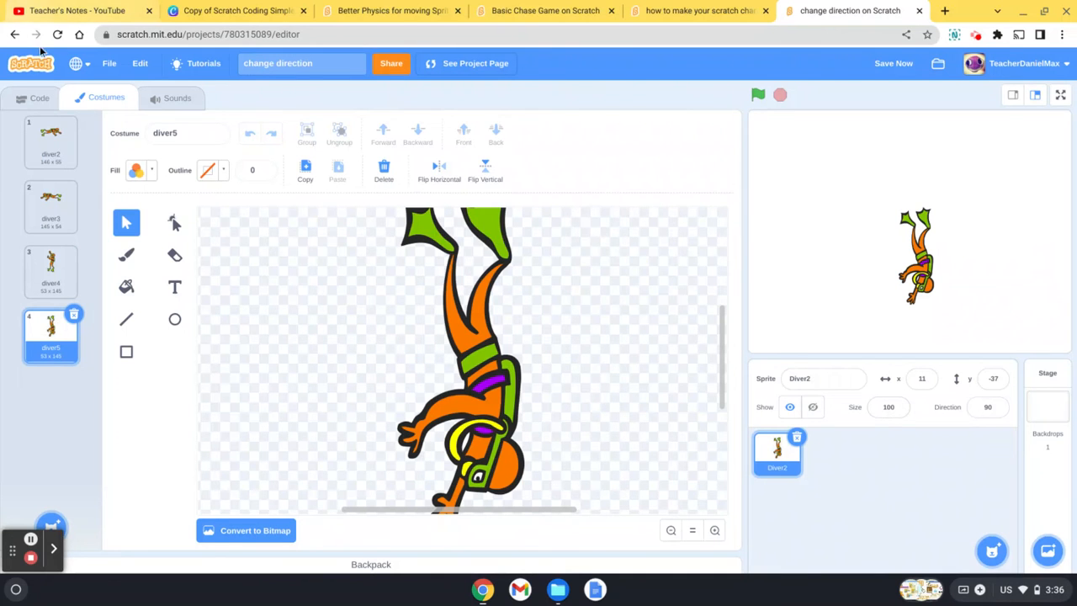
click(35, 98)
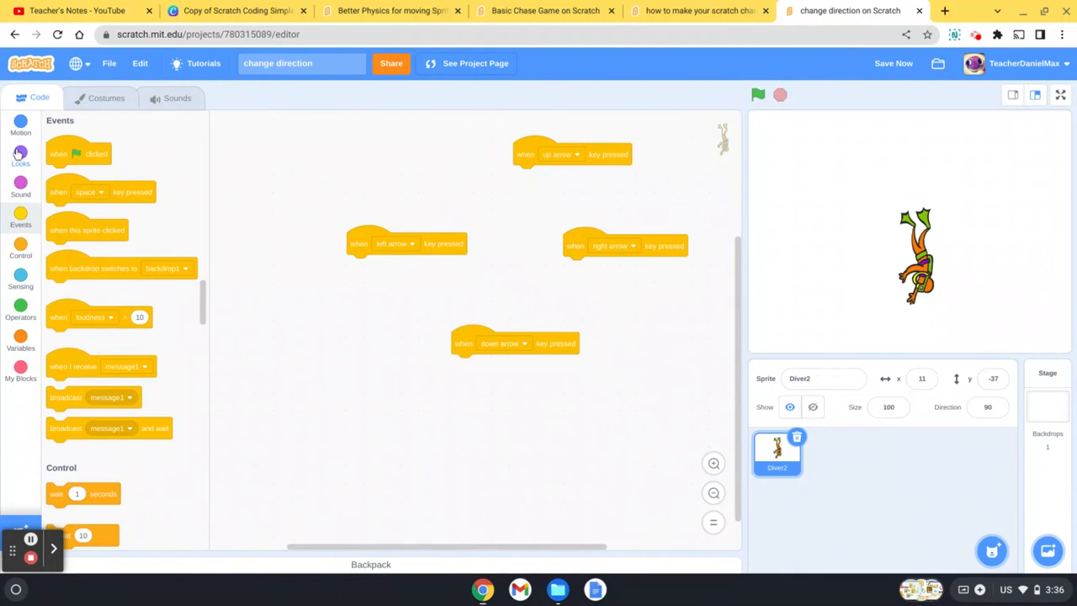
- Pick the costume for the up-arrow script and add a costume switch to the down-arrow script
click(22, 153)
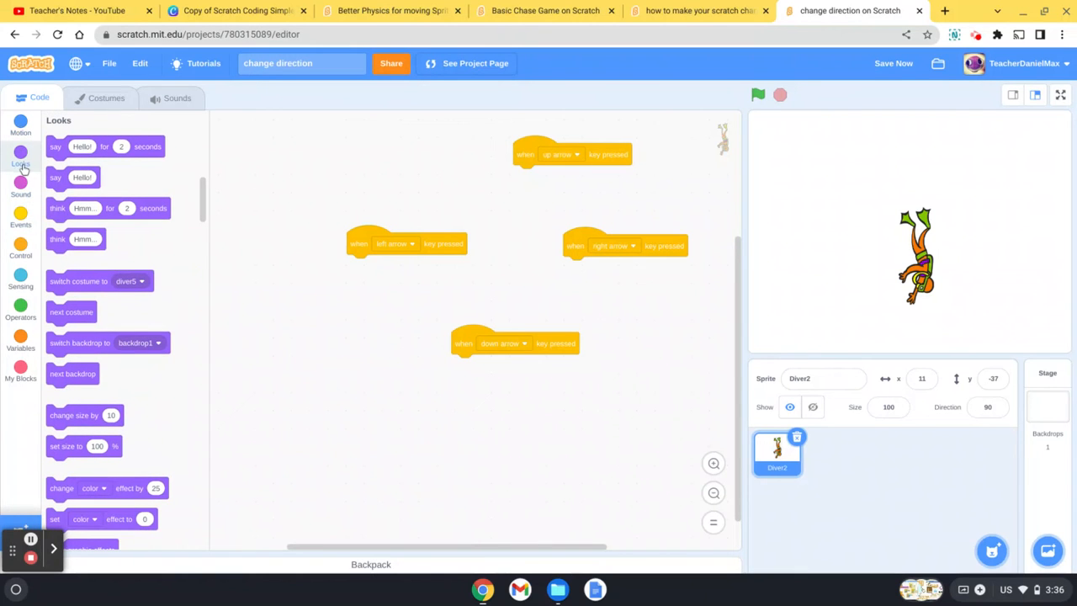
mouse_move(90, 281)
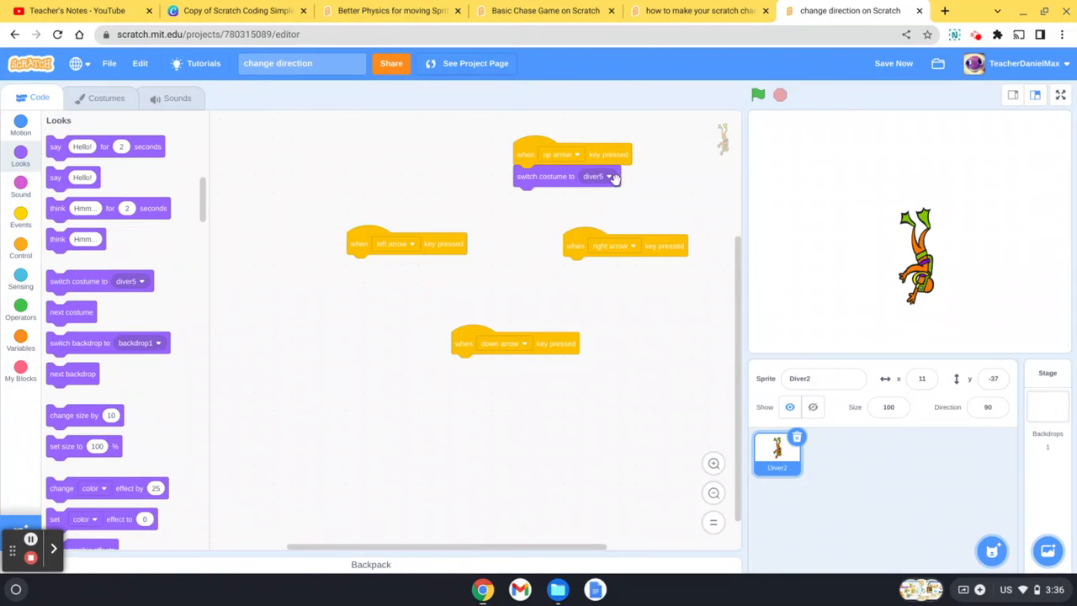
click(596, 177)
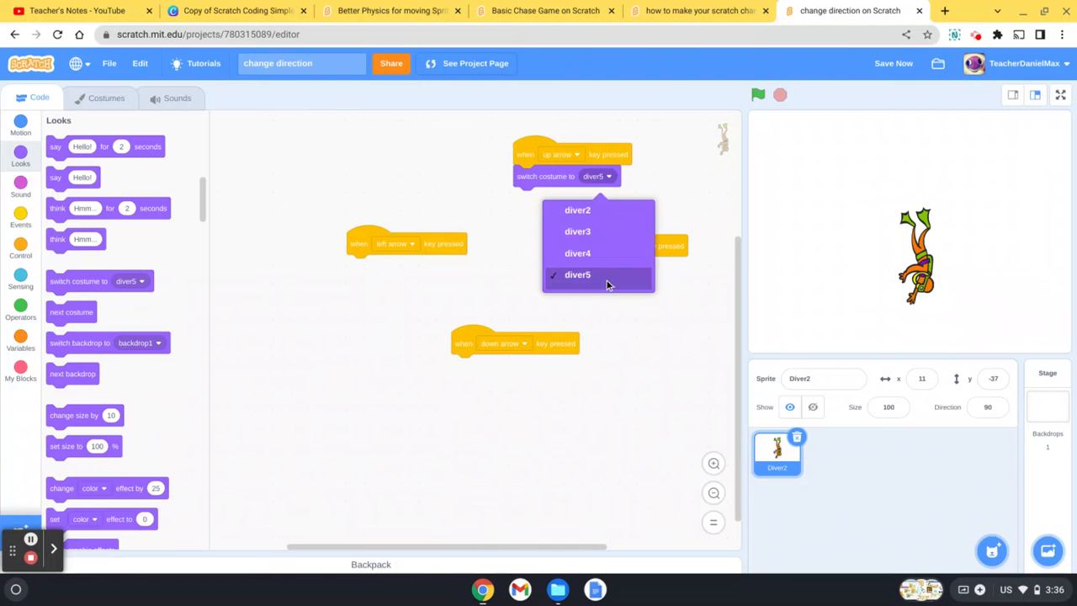
click(576, 274)
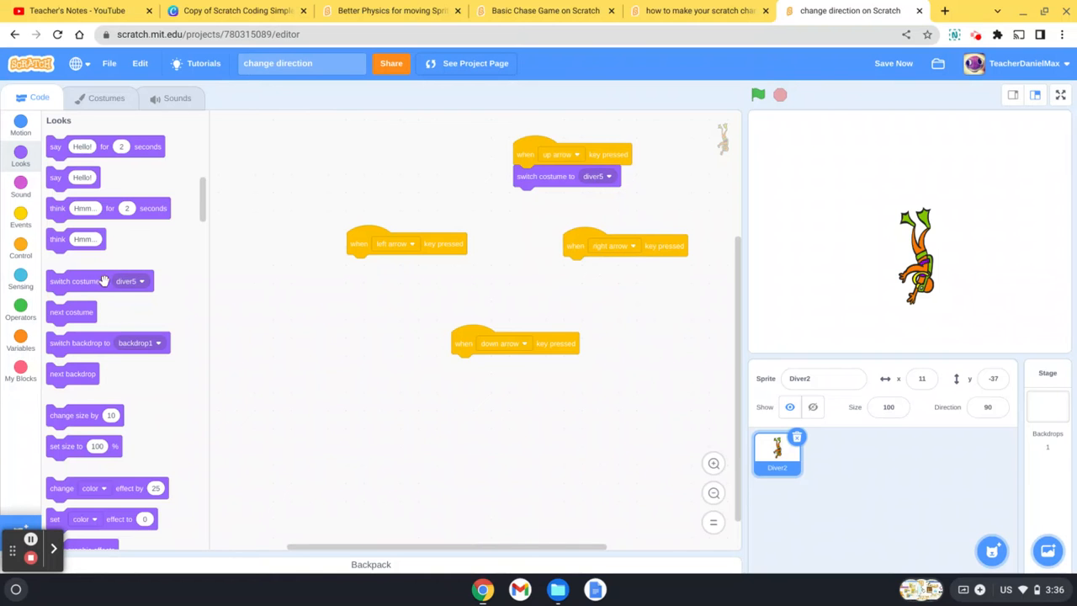
drag(100, 281, 508, 370)
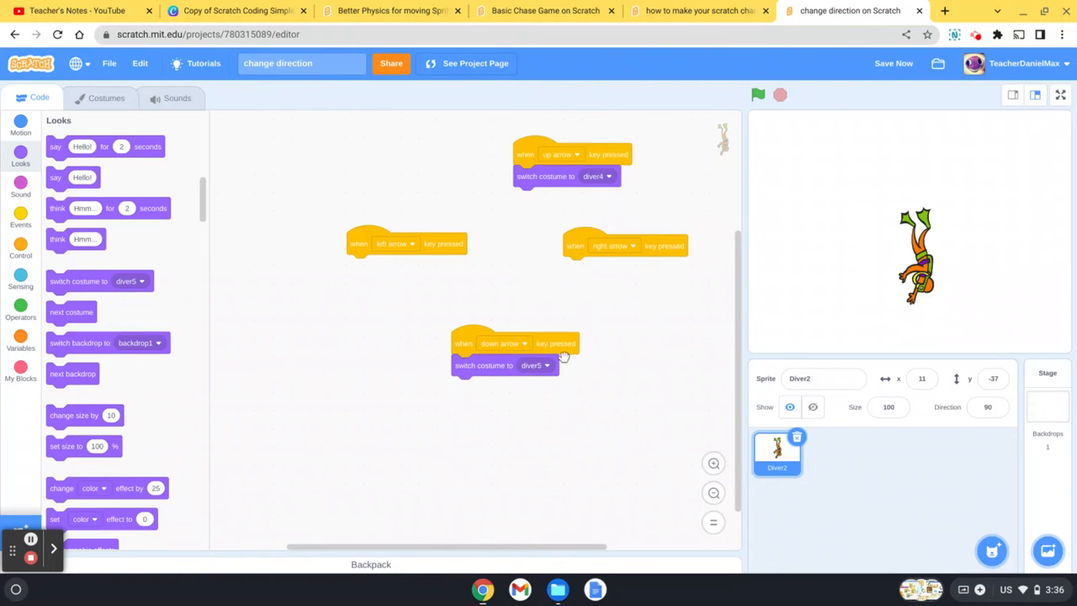
mouse_move(518, 305)
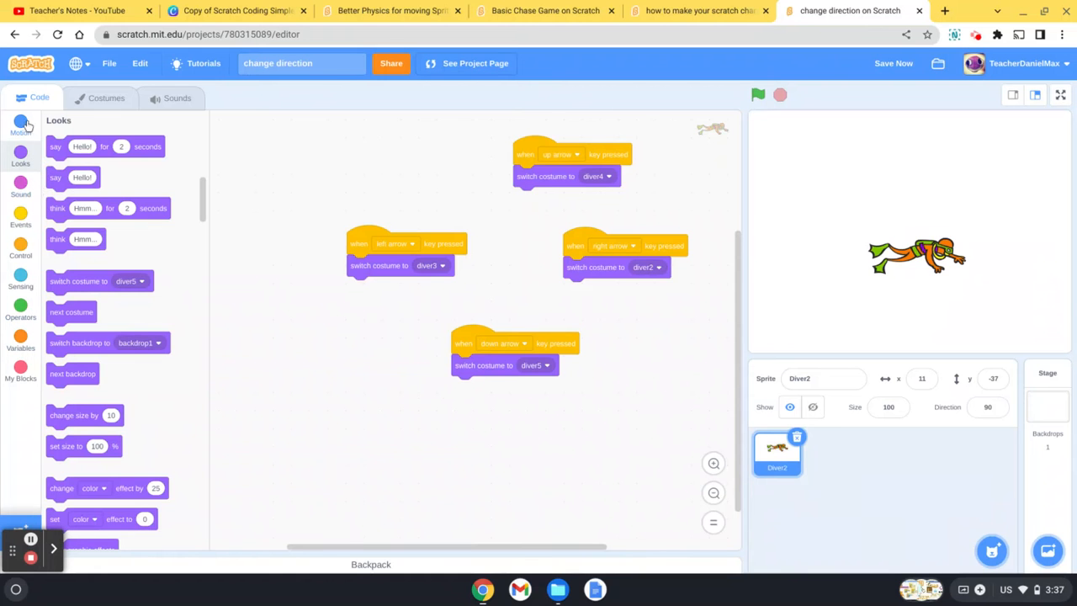
- Add change x by ±10 to the right/left scripts and change y by ±10 to up/down, then run
click(20, 128)
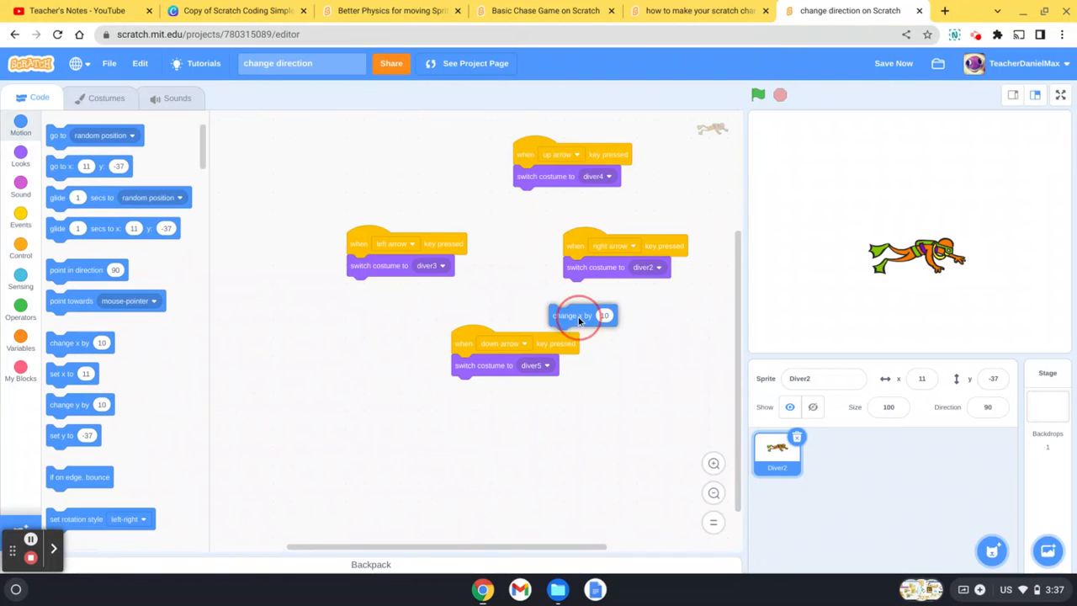
drag(579, 315, 598, 290)
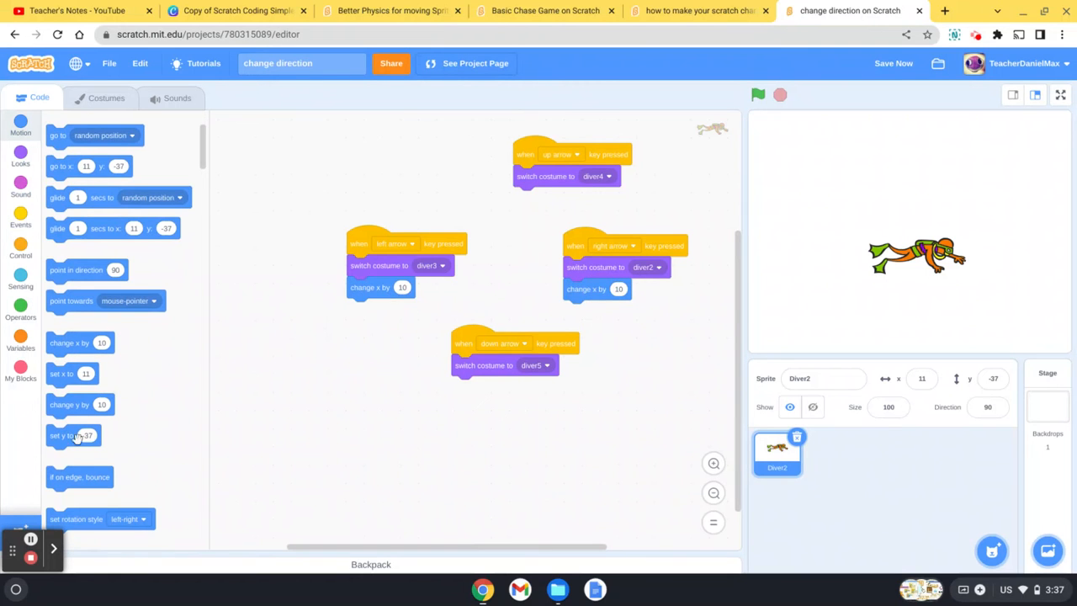
drag(74, 435, 525, 178)
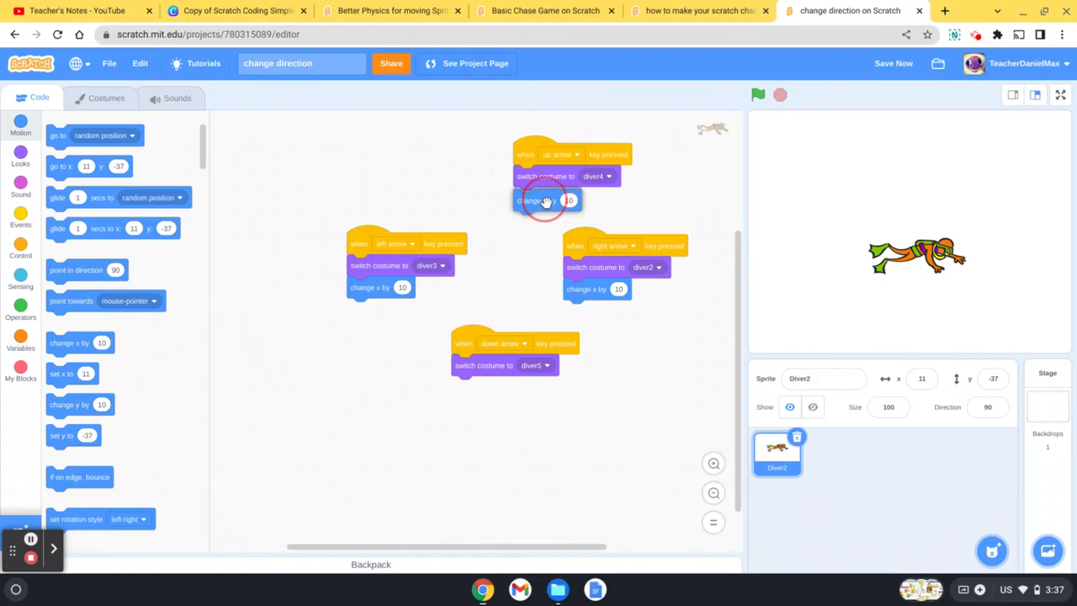
drag(547, 200, 412, 416)
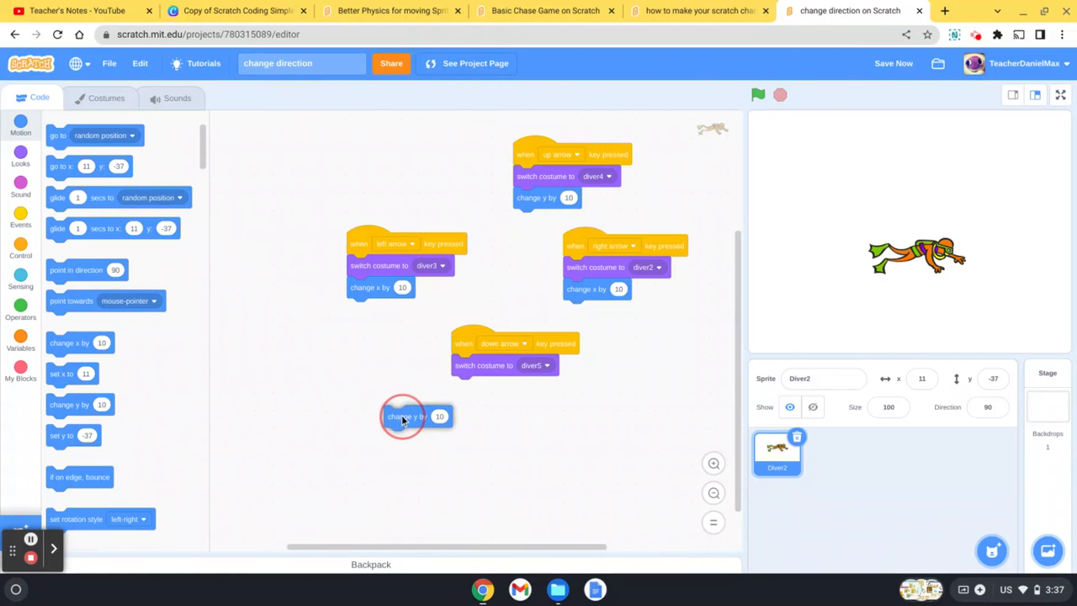
drag(412, 415, 475, 385)
text(-10)
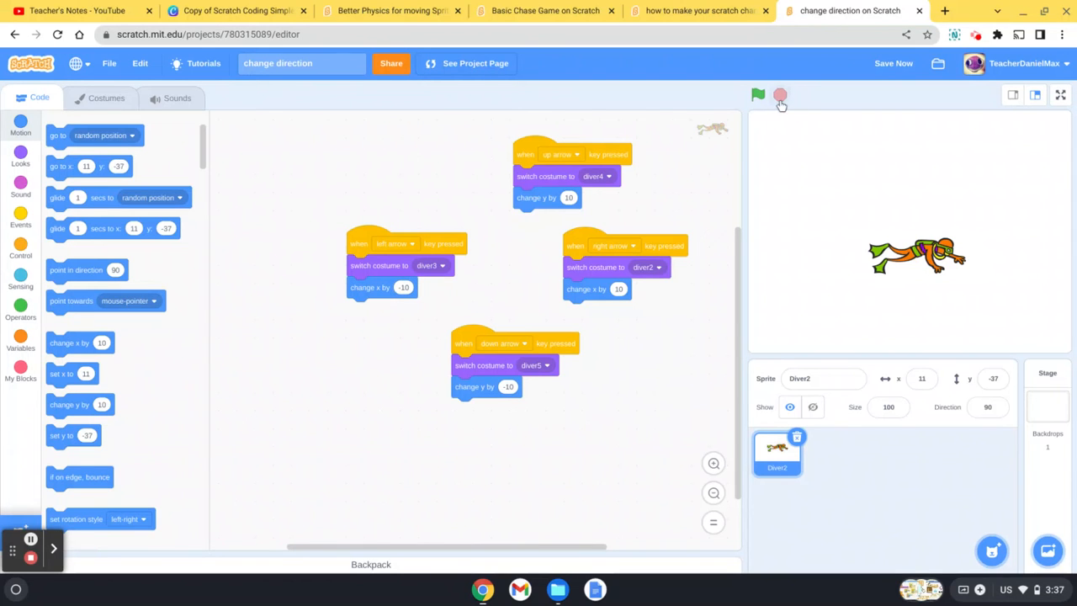
click(757, 94)
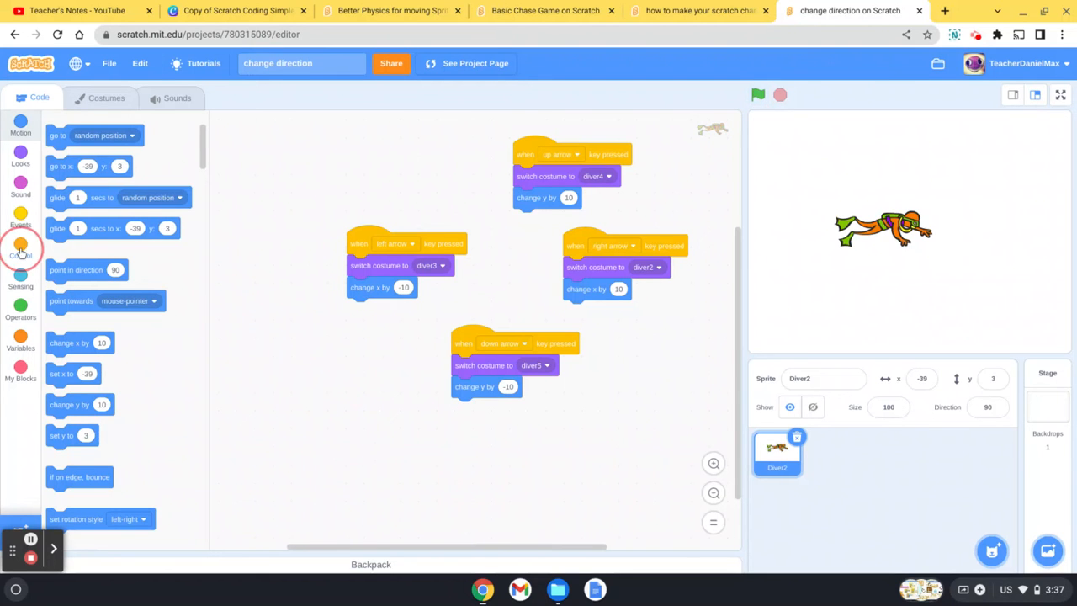
- Place a forever loop with an 'if key up arrow pressed?' check and run the script to test it
click(20, 250)
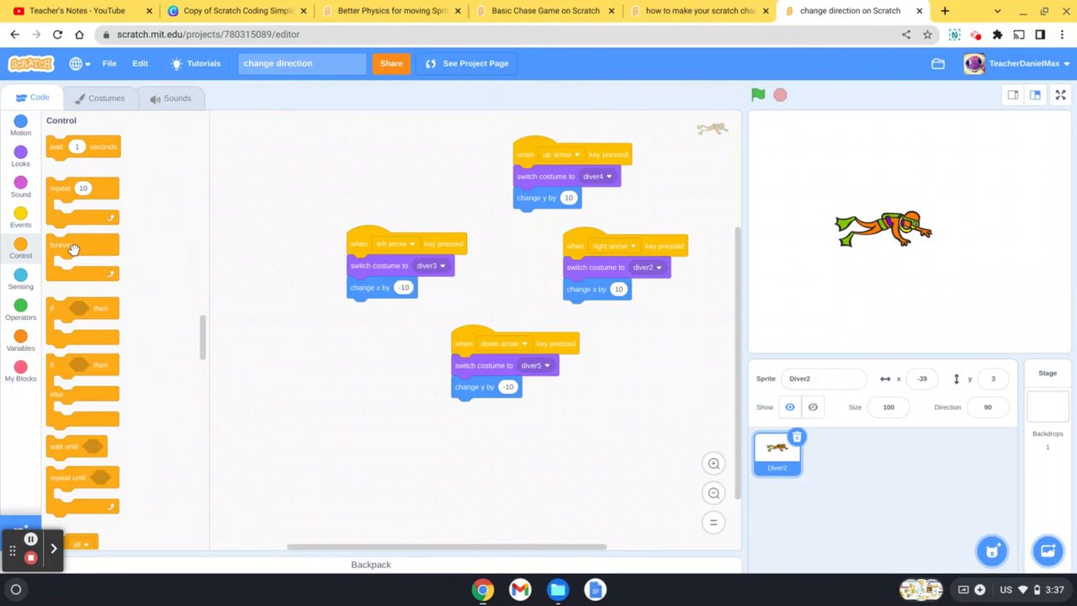
drag(71, 244, 283, 167)
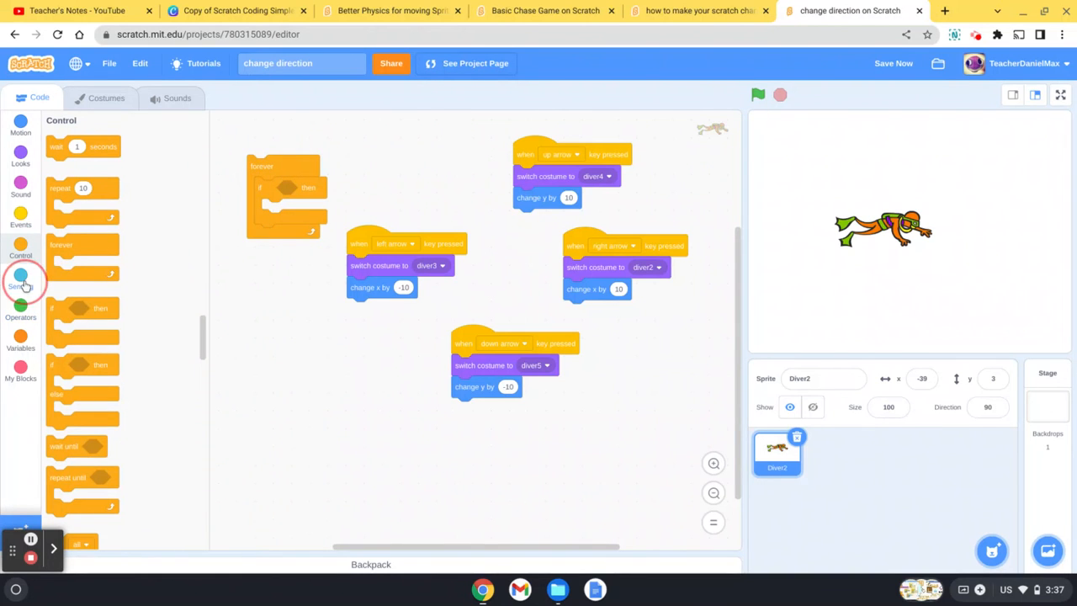
click(20, 279)
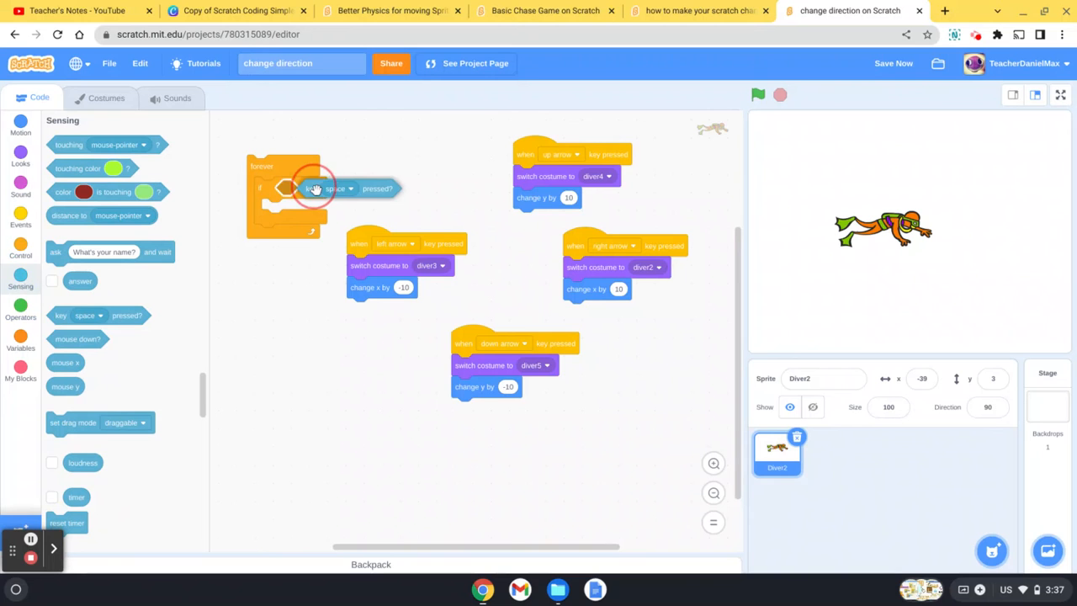
drag(316, 189, 329, 188)
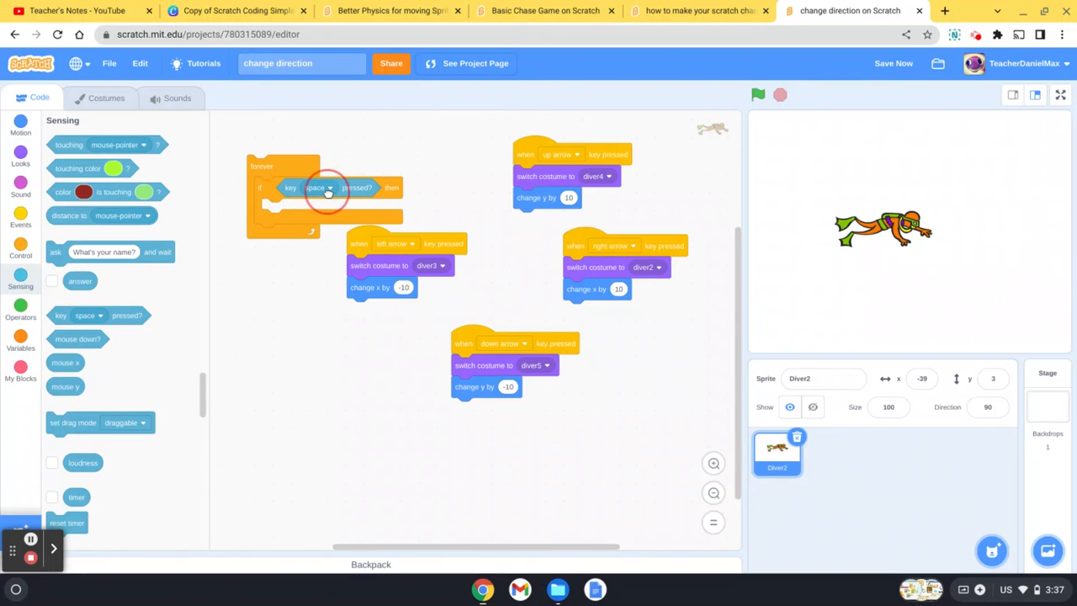
click(318, 189)
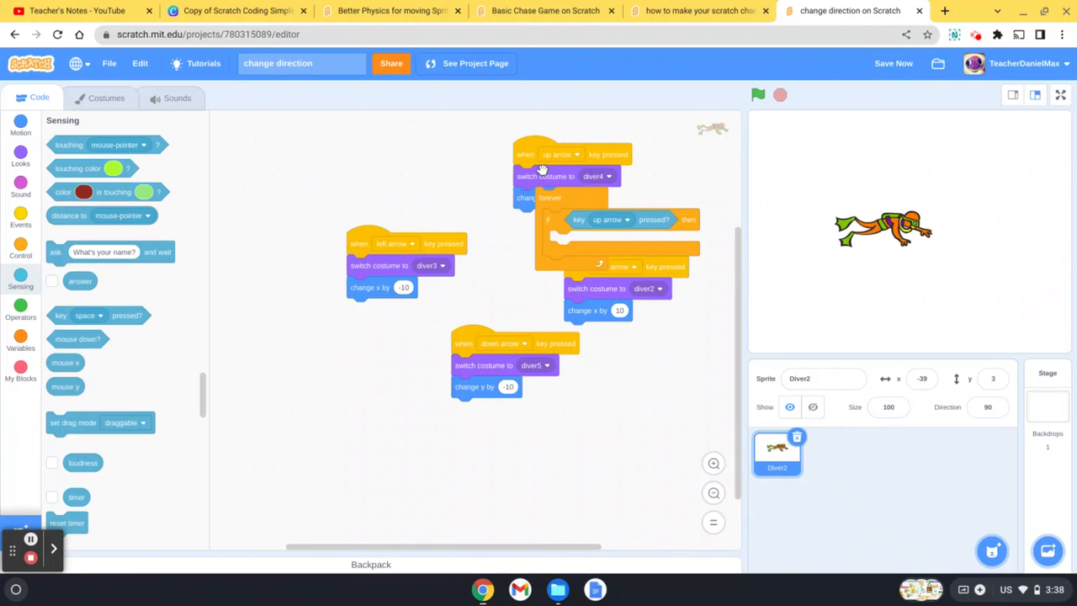
mouse_move(523, 172)
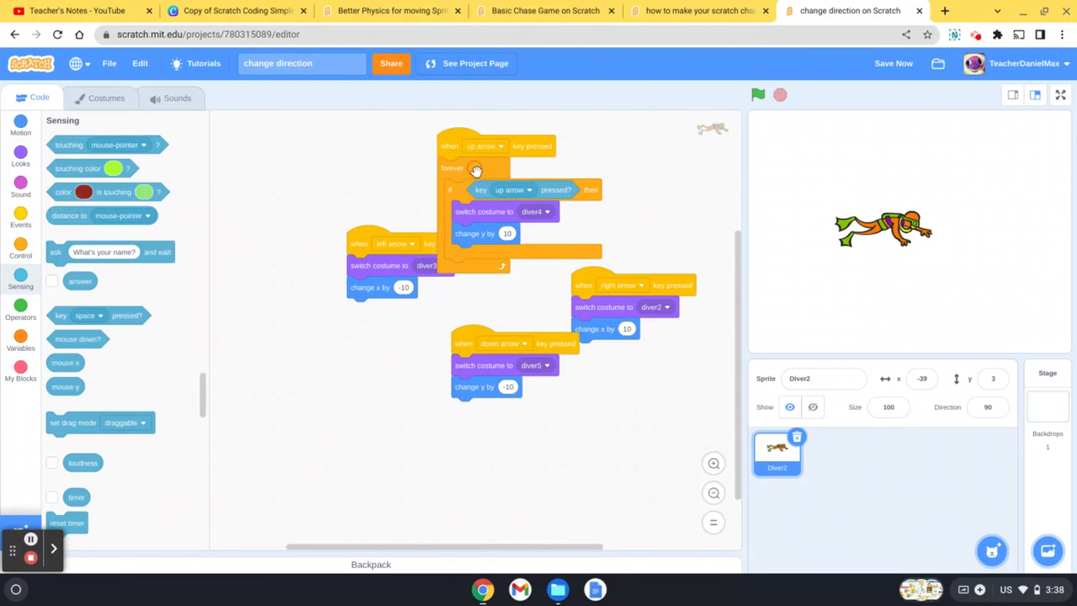
click(758, 94)
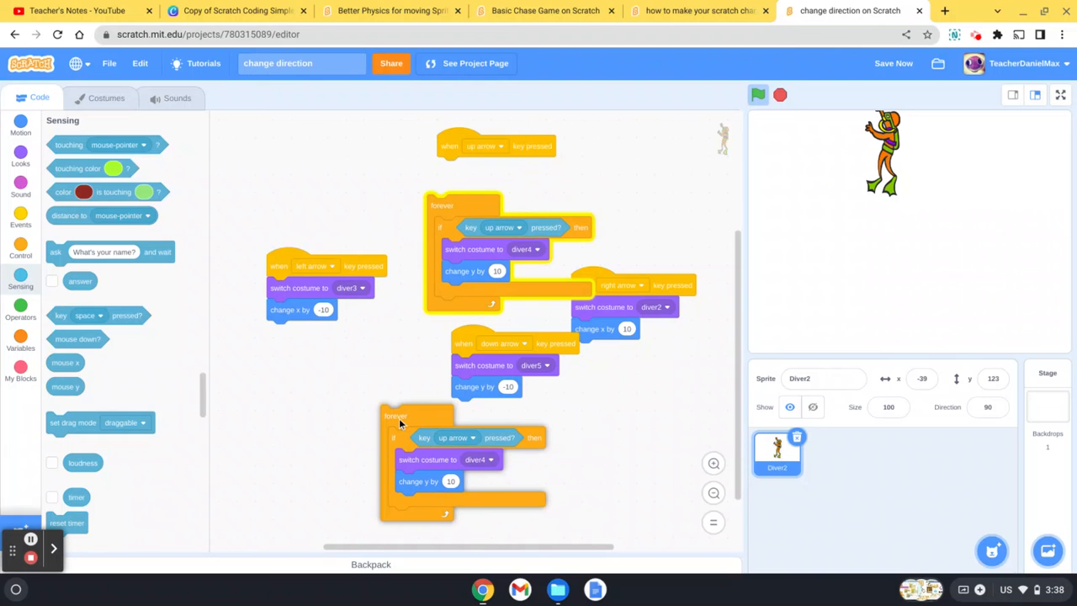
- Attach a copied loop under the down-arrow hat and set its check to down arrow
drag(396, 414, 413, 414)
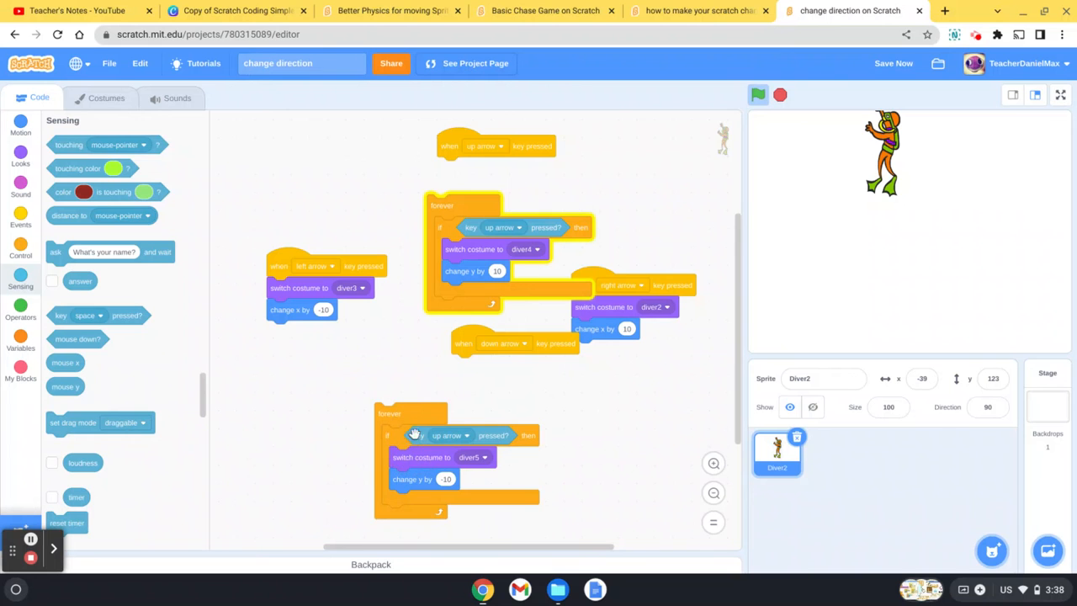
drag(412, 413, 468, 361)
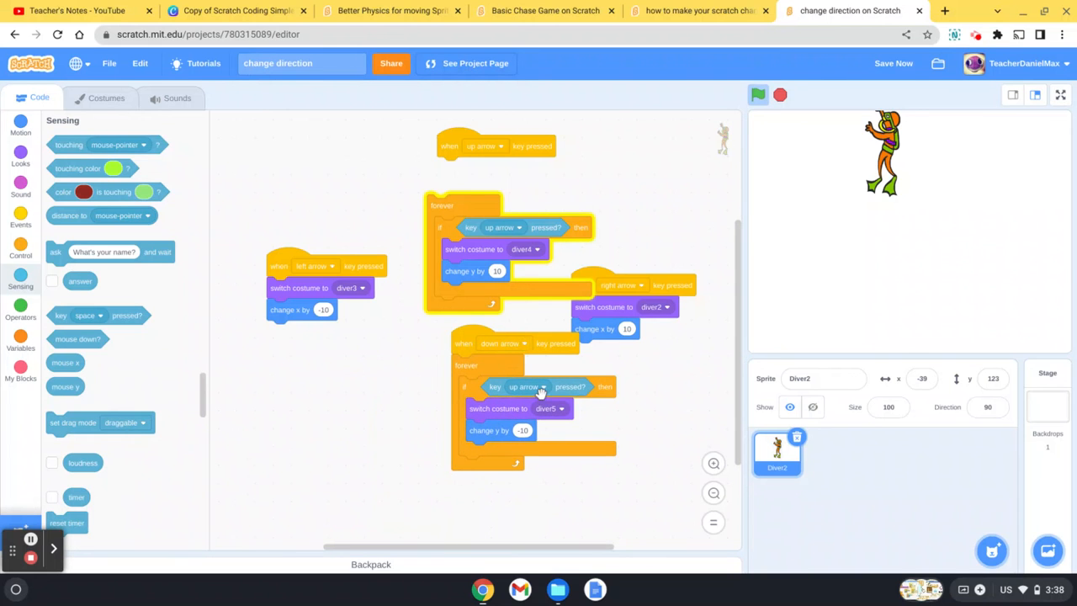
click(525, 385)
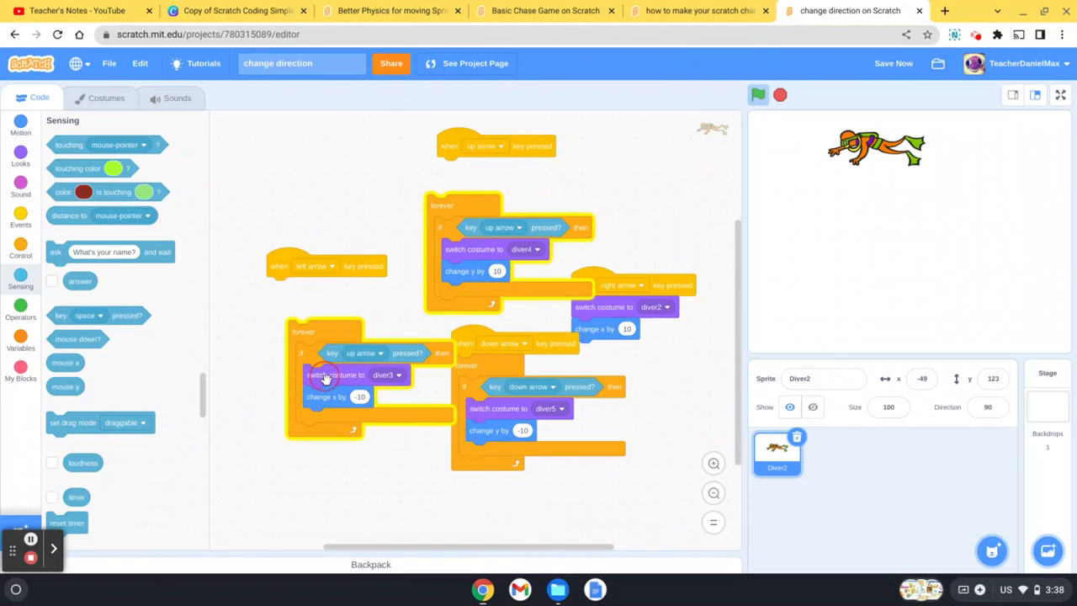
- Attach a loop copy under the left-arrow hat checking left arrow; begin the right loop's key choice
drag(324, 373, 340, 310)
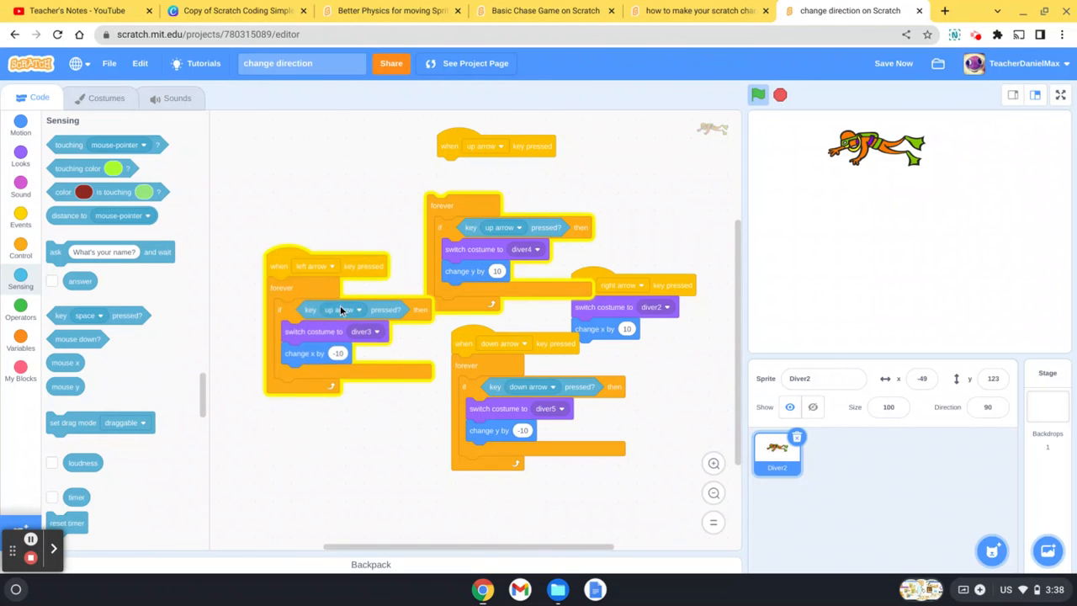
click(340, 310)
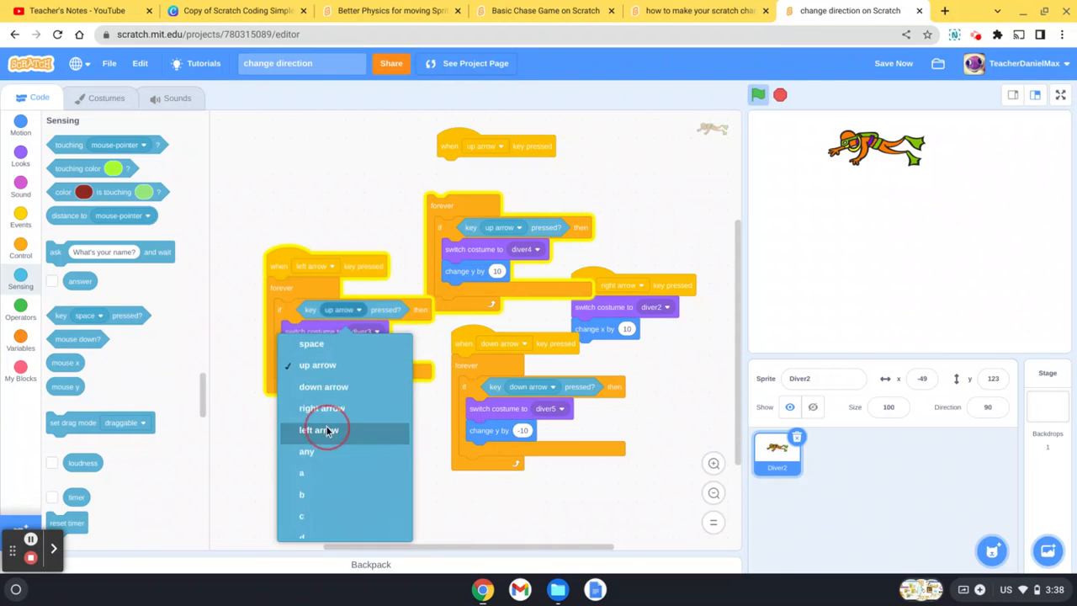
click(320, 429)
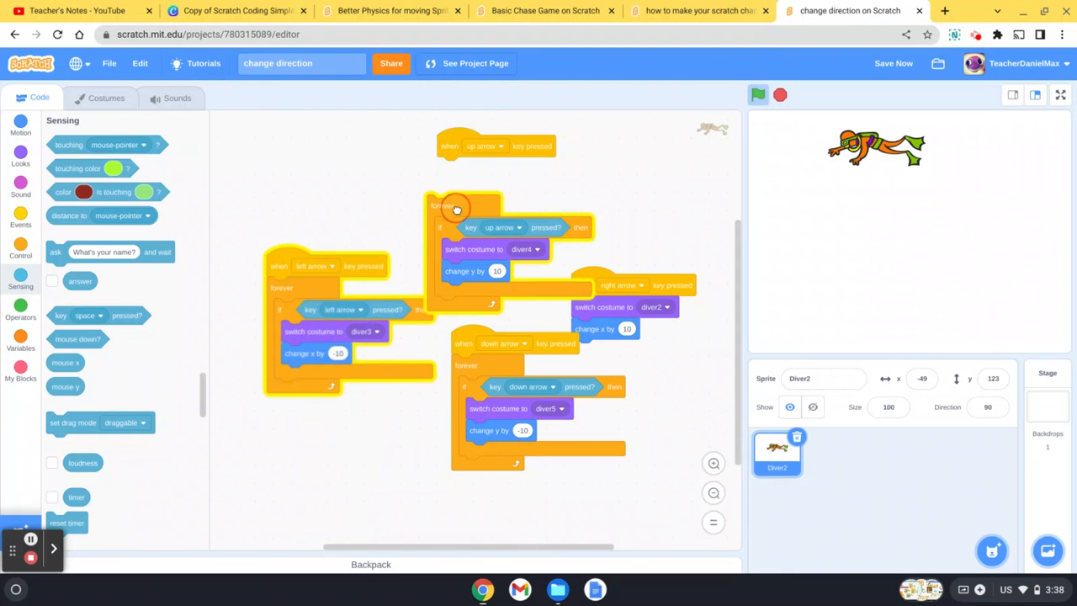
mouse_move(492, 217)
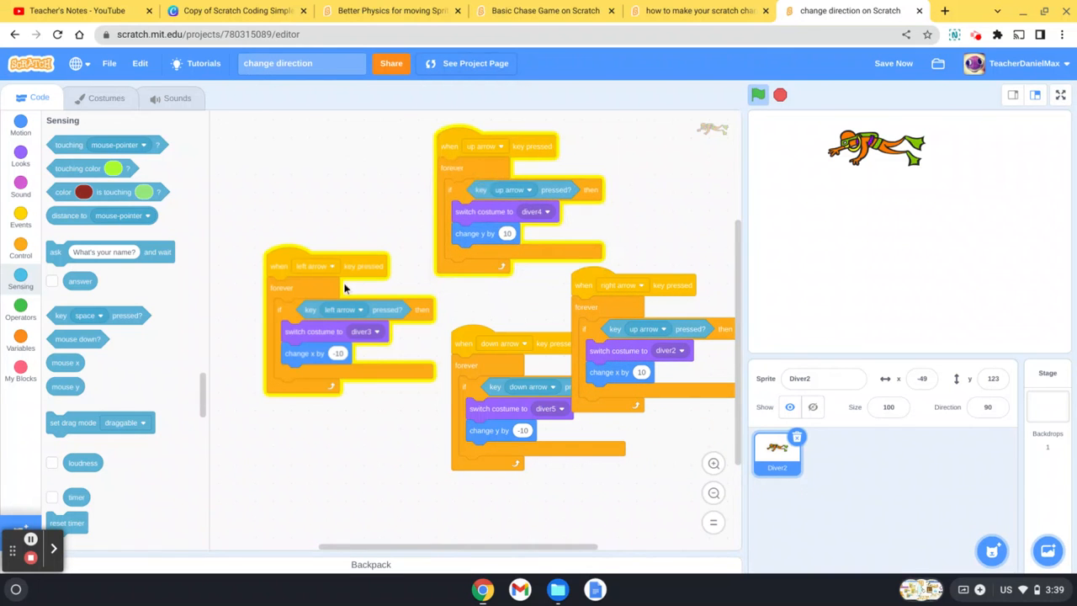
click(648, 328)
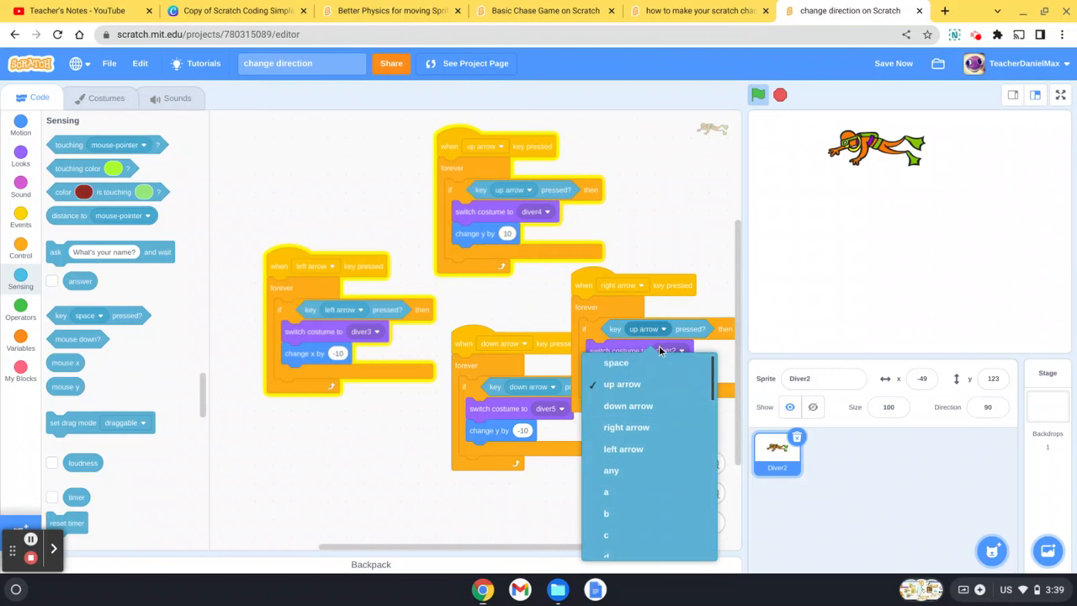